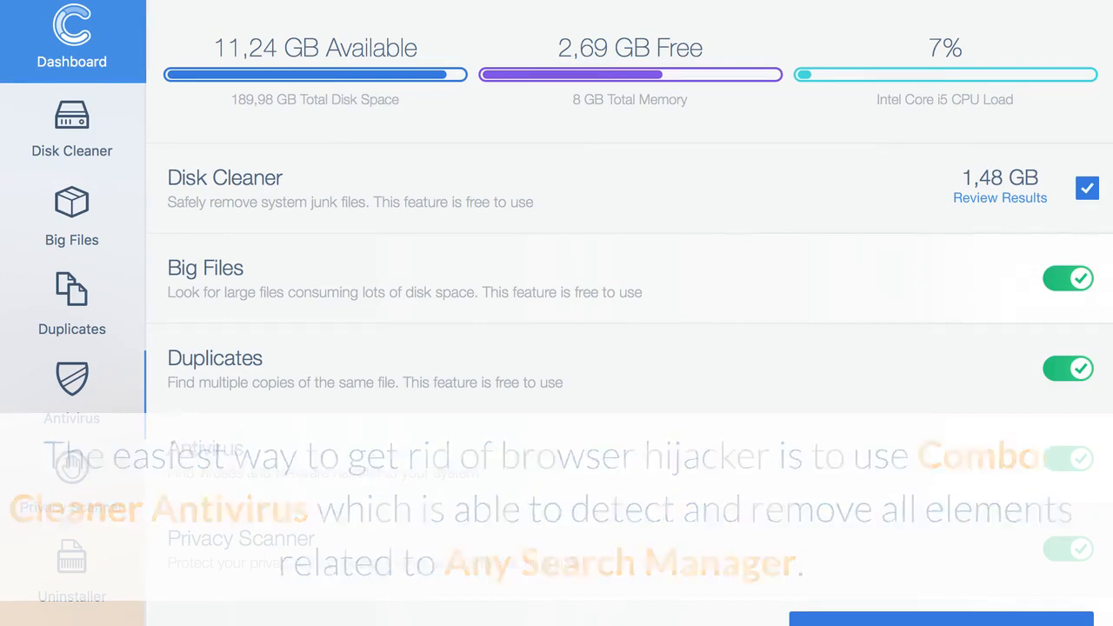
Step: Launch Combo Cleaner and start a Full Scan from the Antivirus section
click(72, 391)
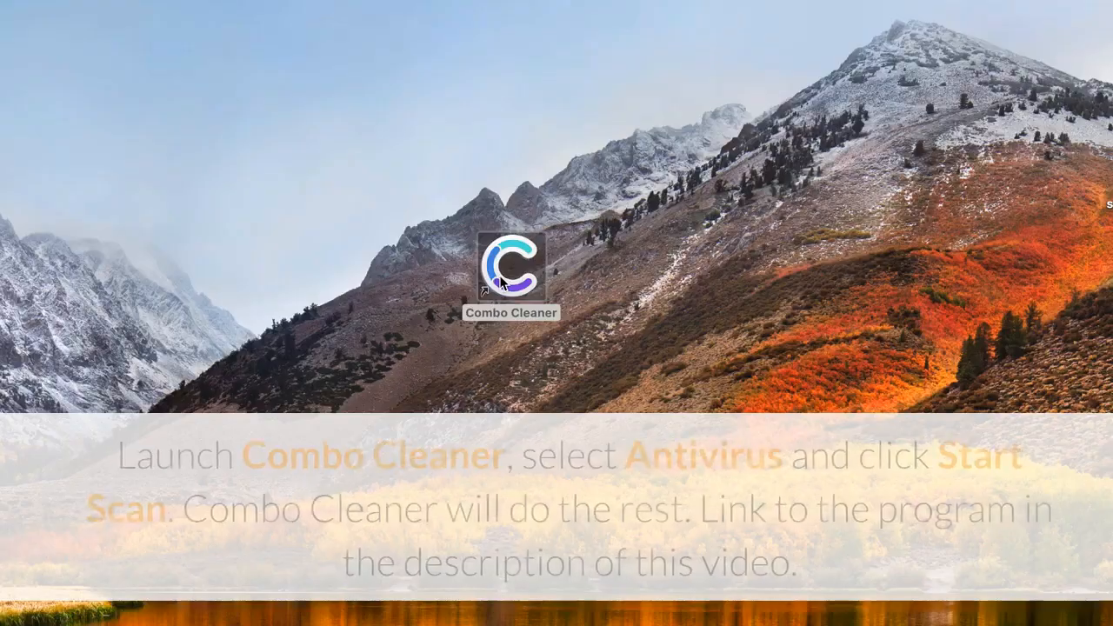
double_click(510, 261)
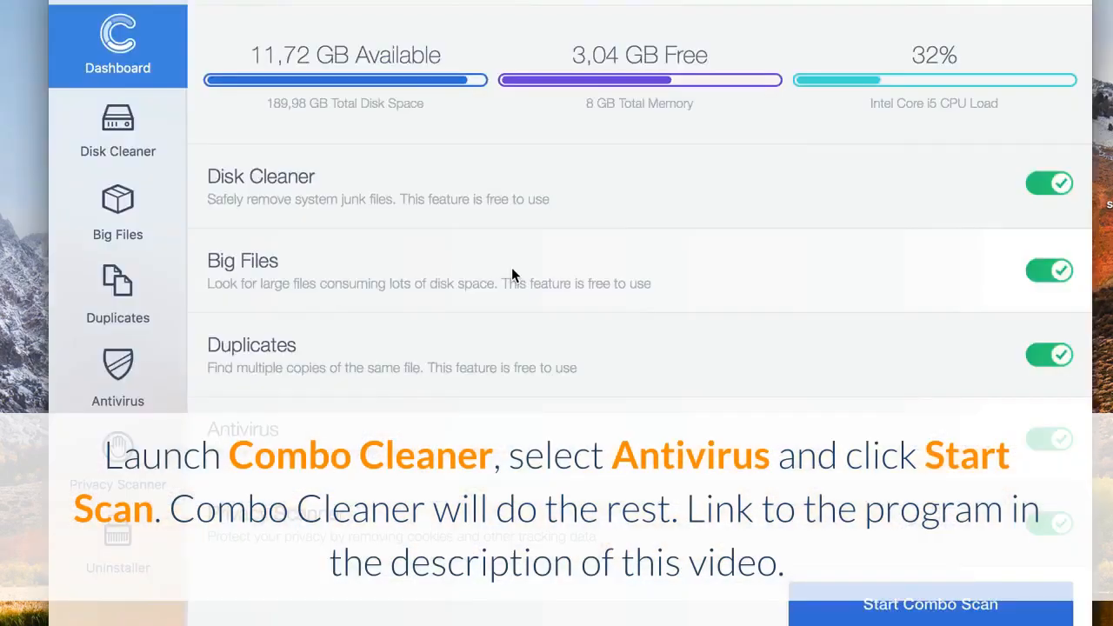
click(117, 378)
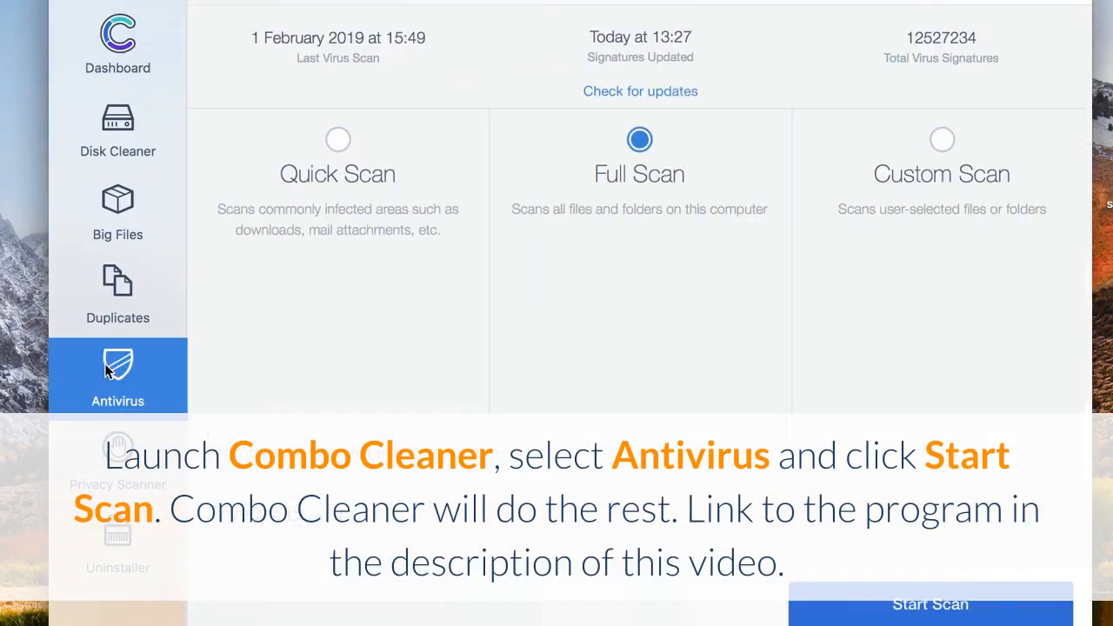
click(930, 603)
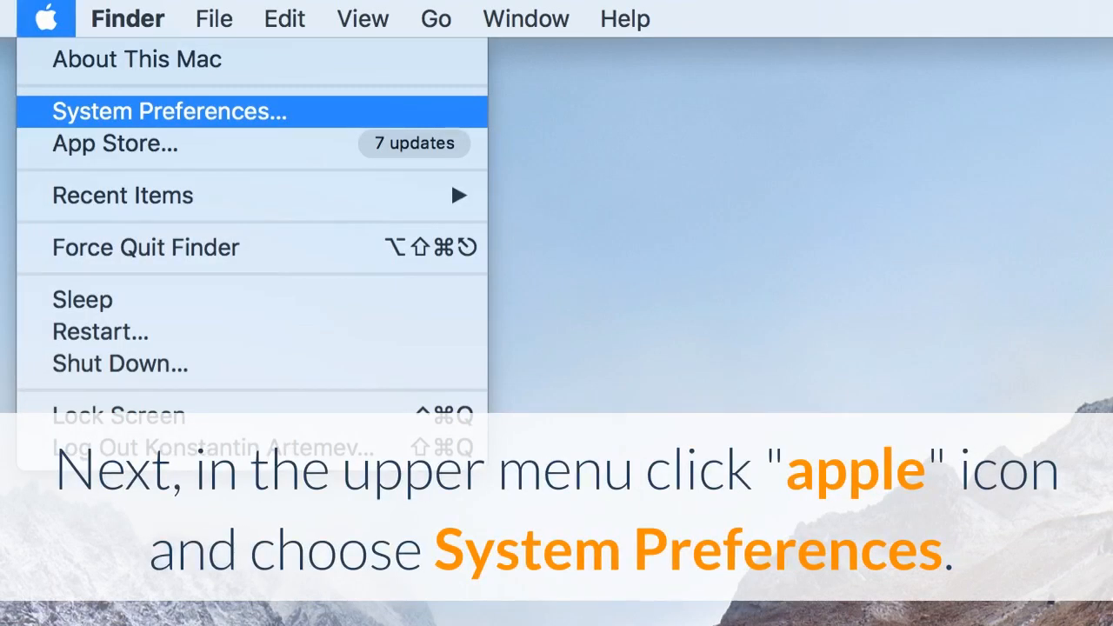
Step: Open System Preferences, show all categories, and go to Profiles
click(169, 110)
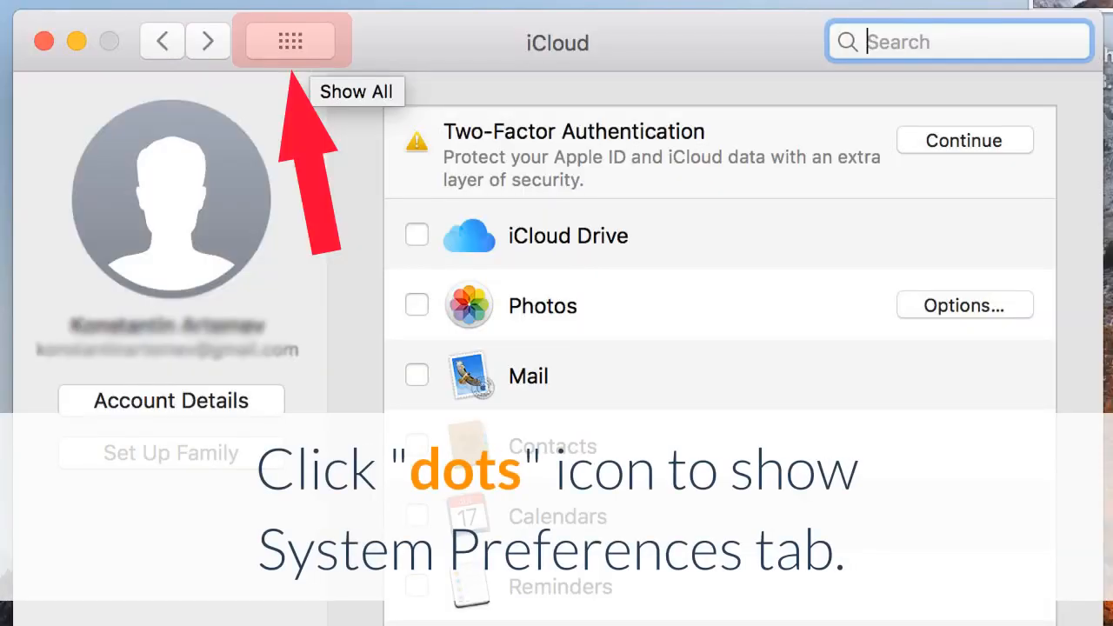
click(291, 40)
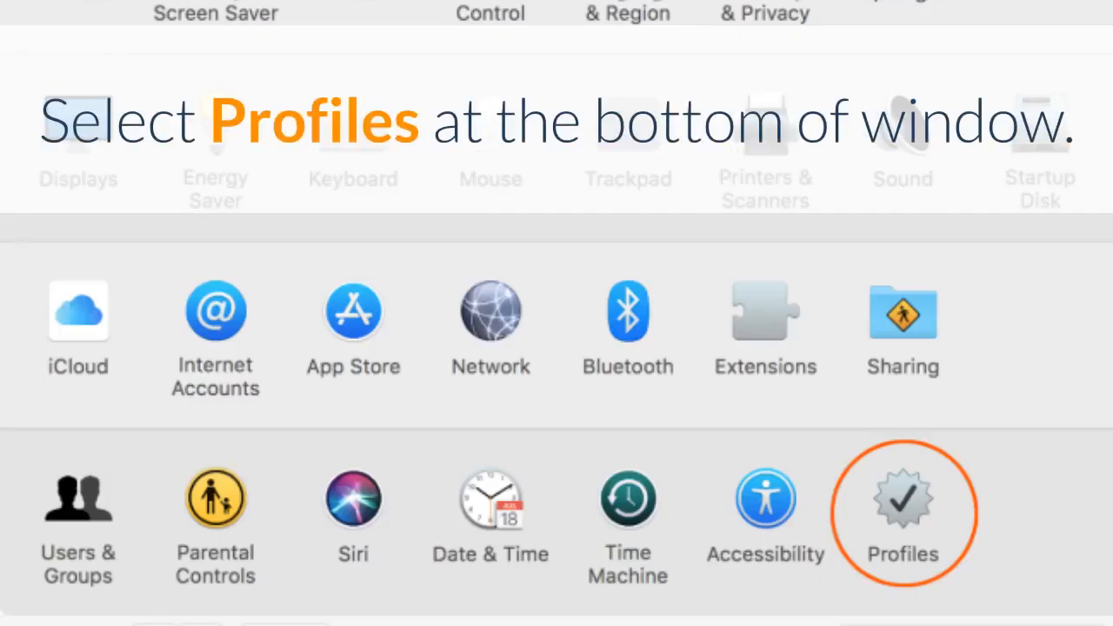
click(903, 496)
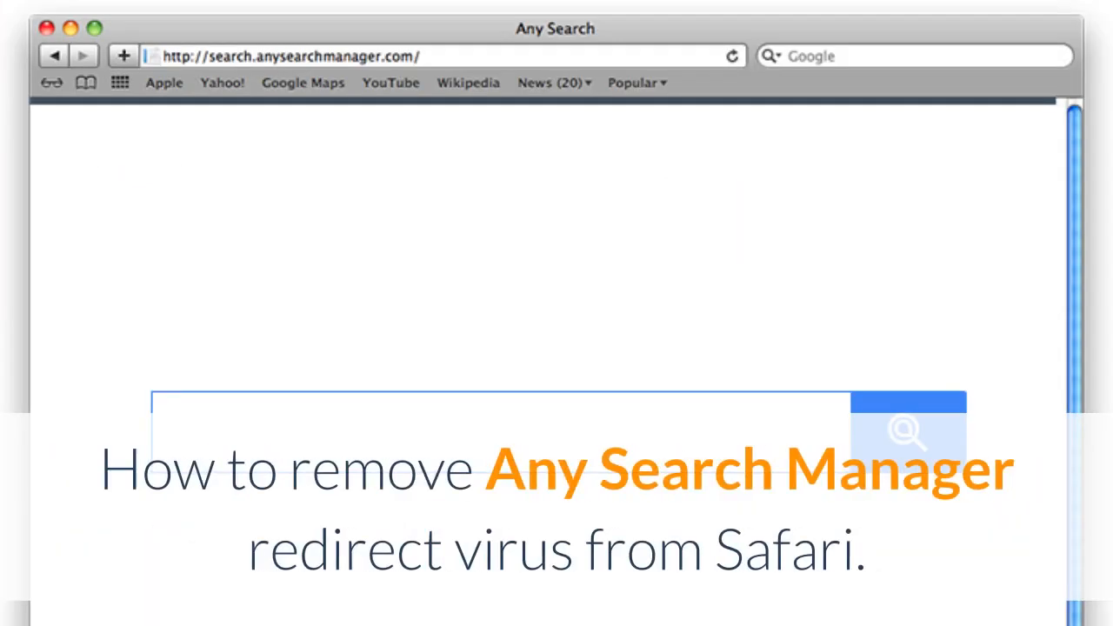
Step: Uninstall the suspicious extension from Safari's Preferences Extensions list
click(40, 15)
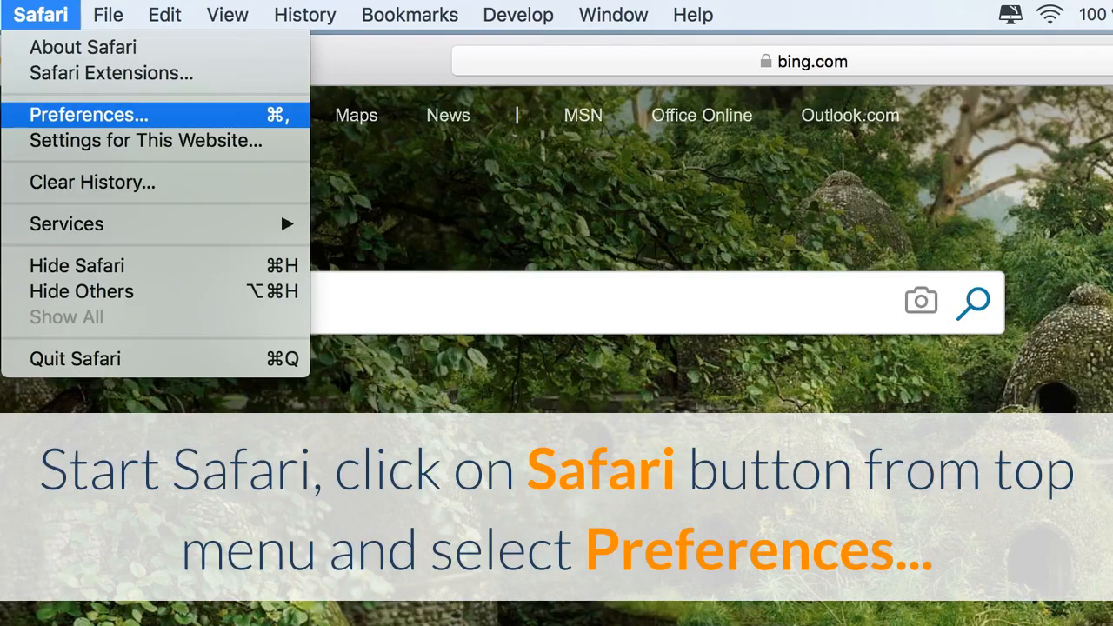
click(88, 114)
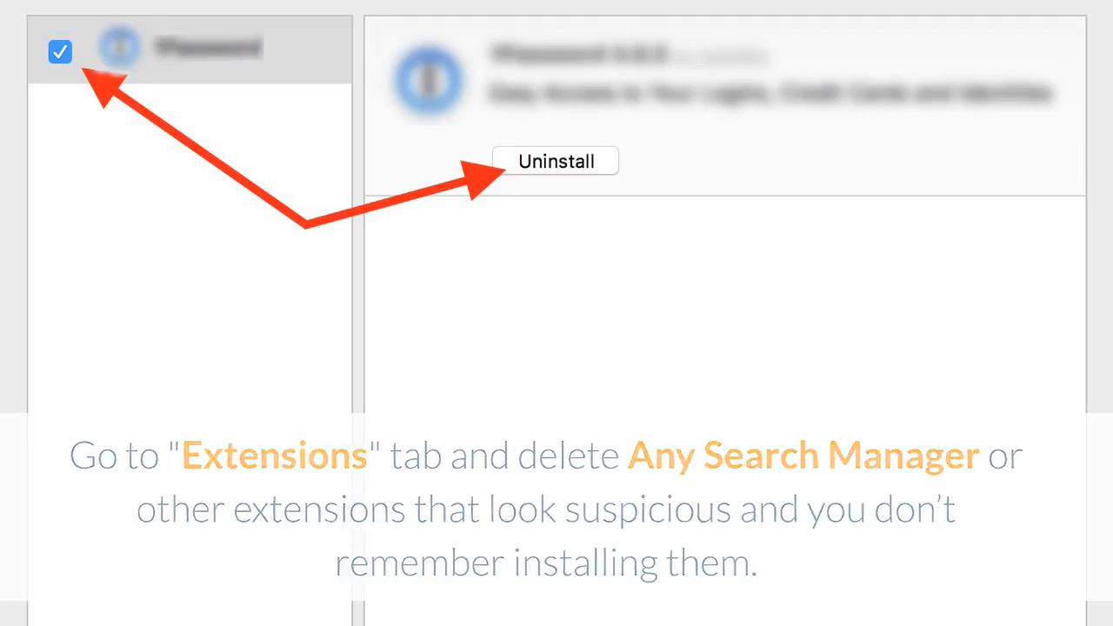
click(171, 118)
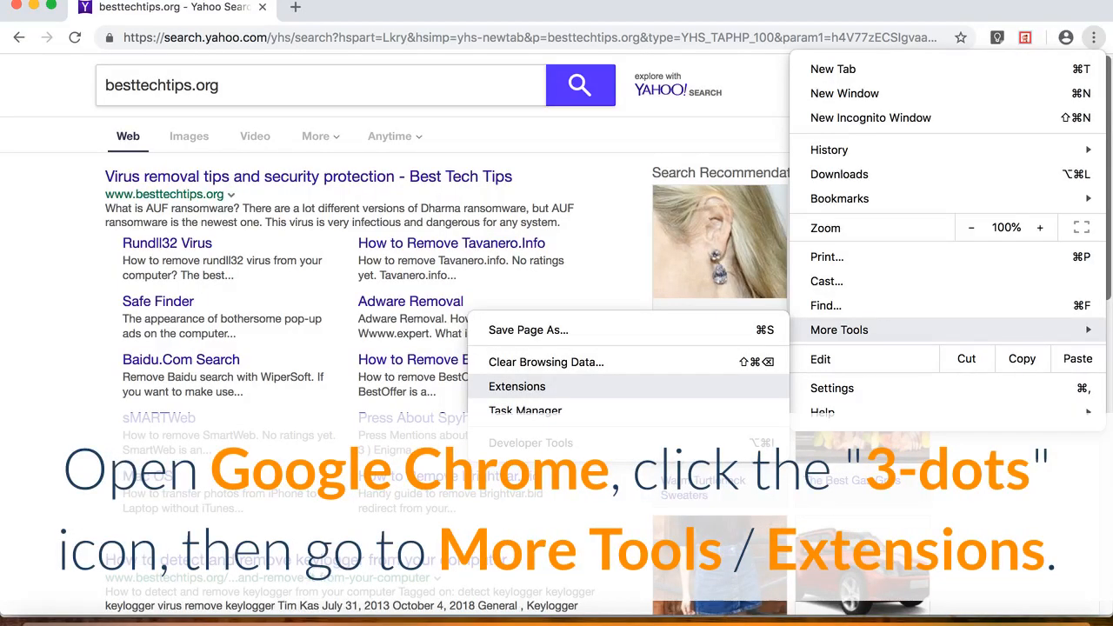
Step: Review Chrome's installed extensions and check that Google is the address-bar search engine
click(516, 386)
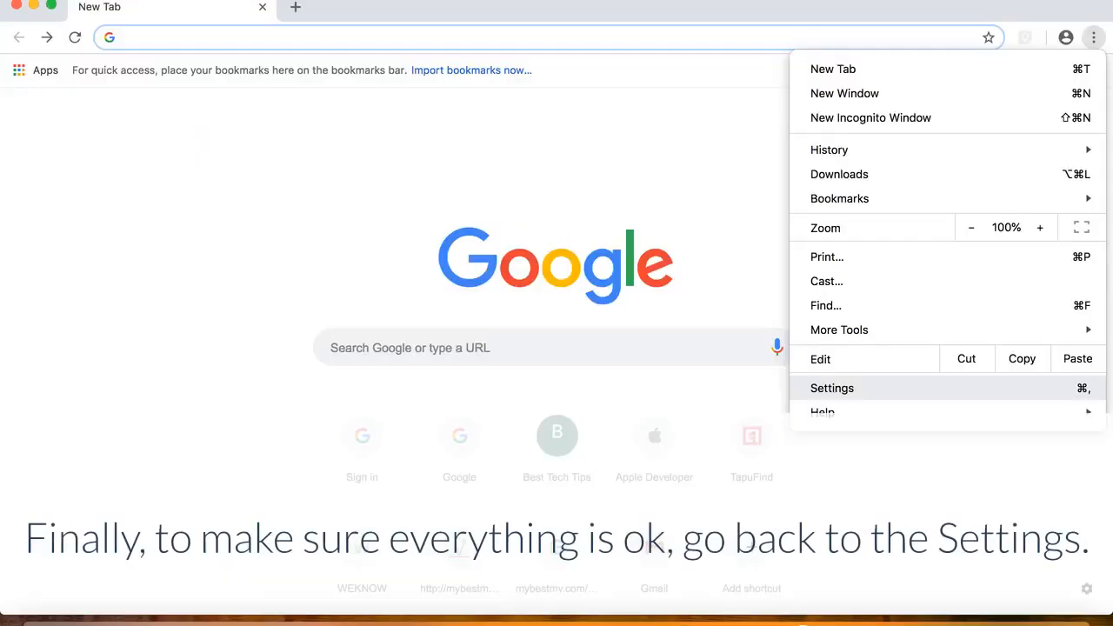
click(831, 388)
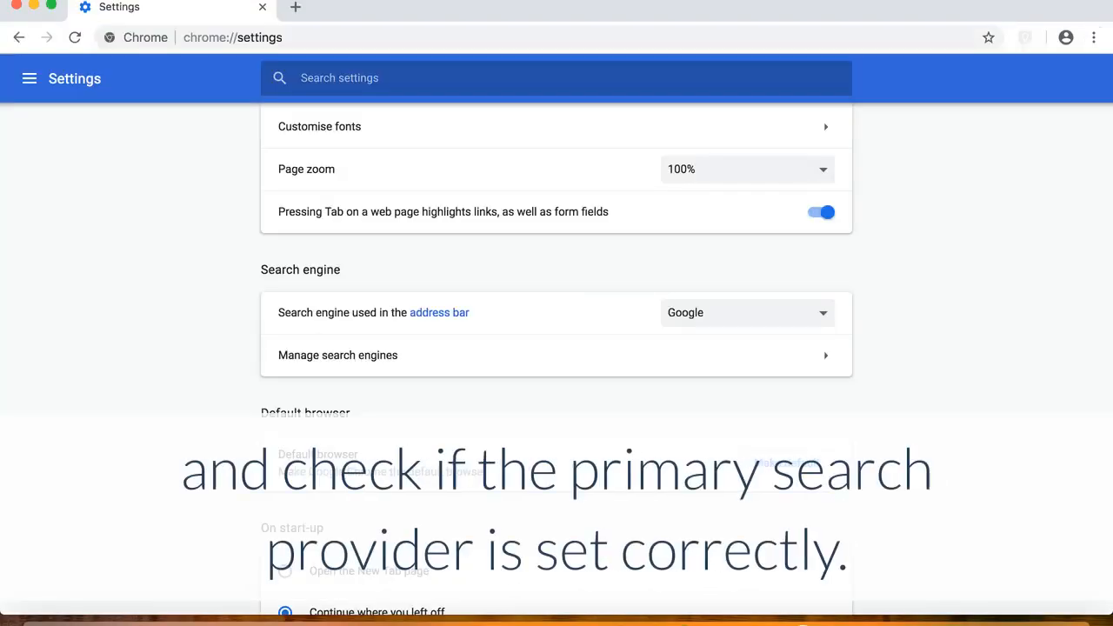